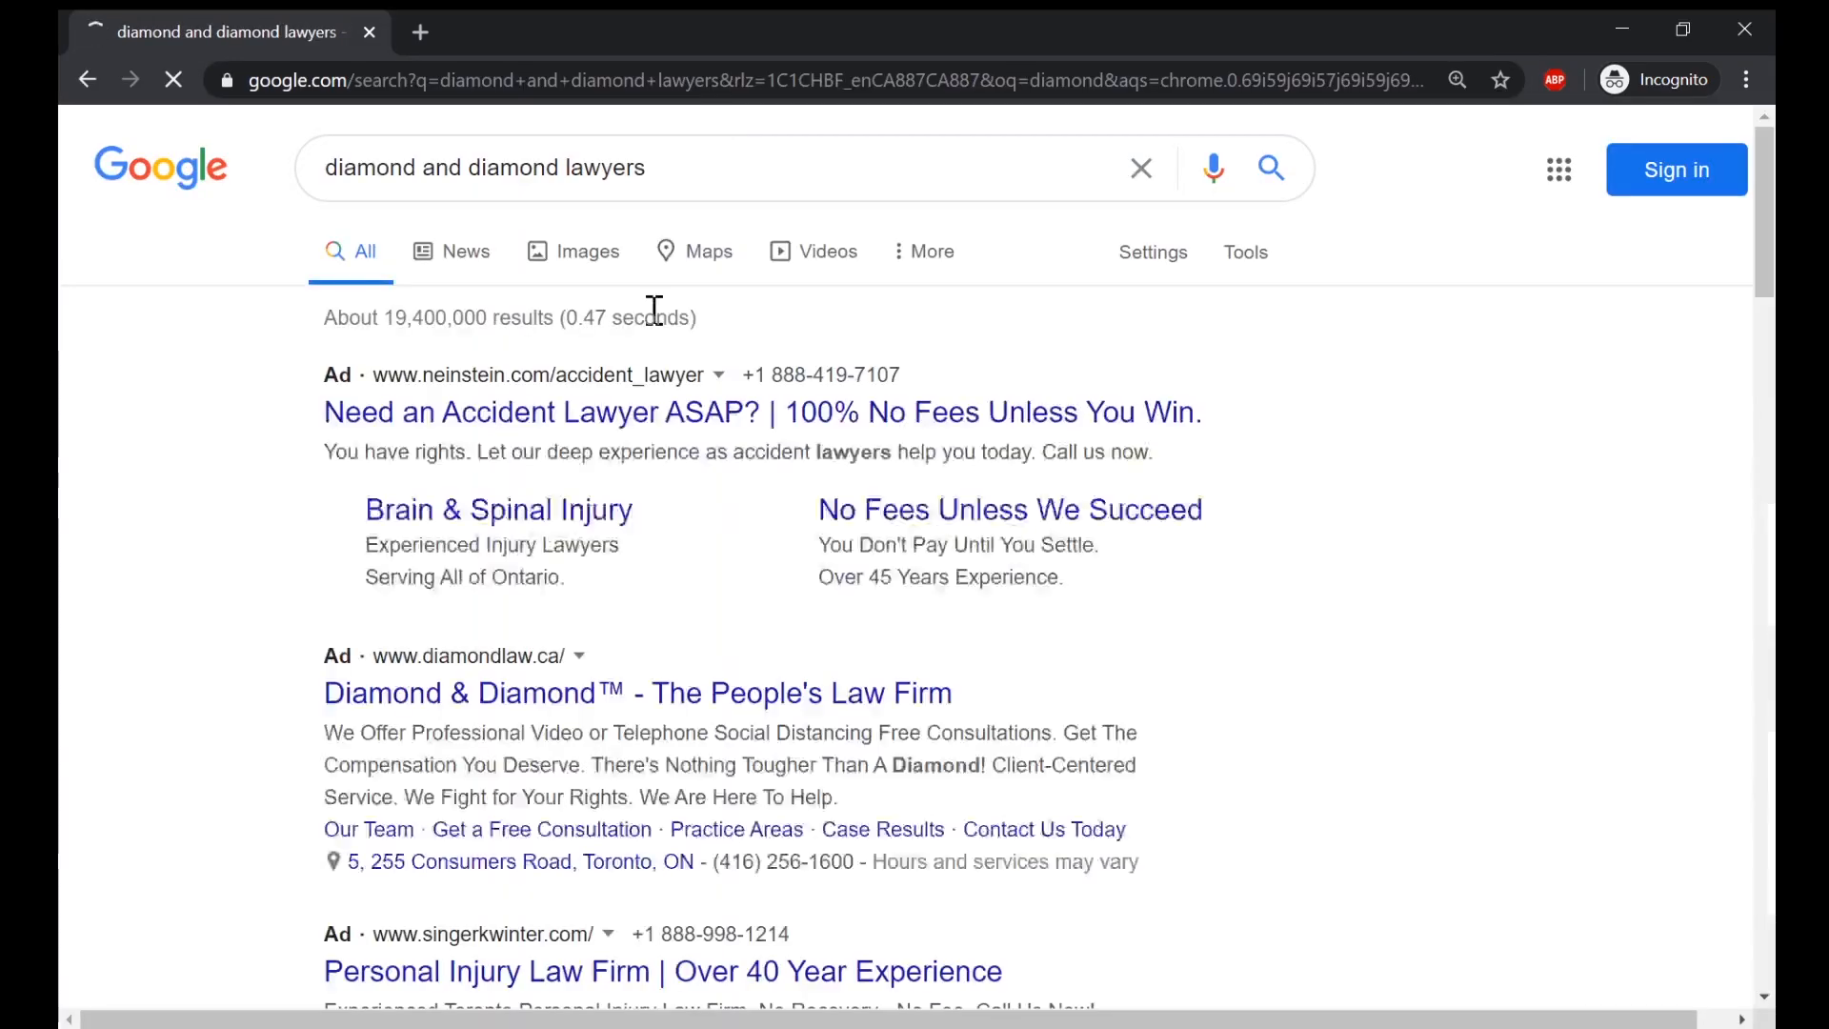
- Scroll the Google results for diamond and diamond lawyers to reach the firm's link
scroll(down, 3)
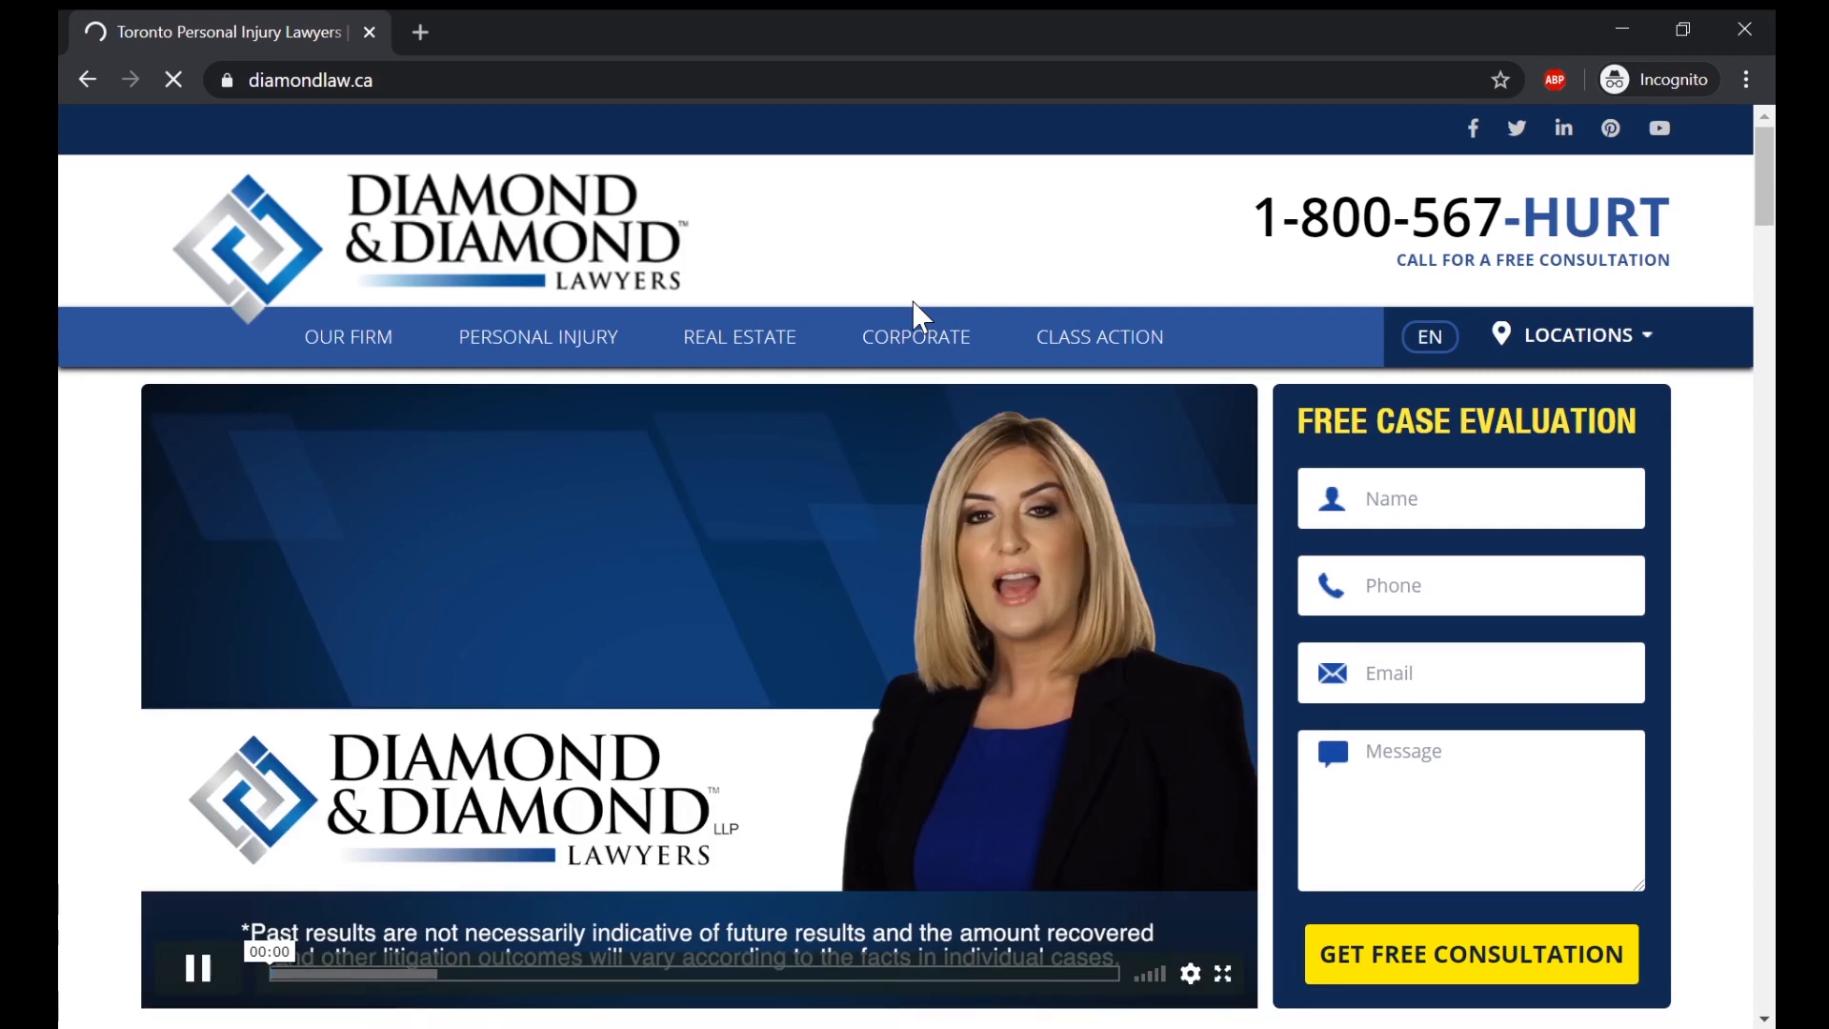
- Switch to the TextNow tab to start dialing the 1-800-567-HURT hotline
click(461, 32)
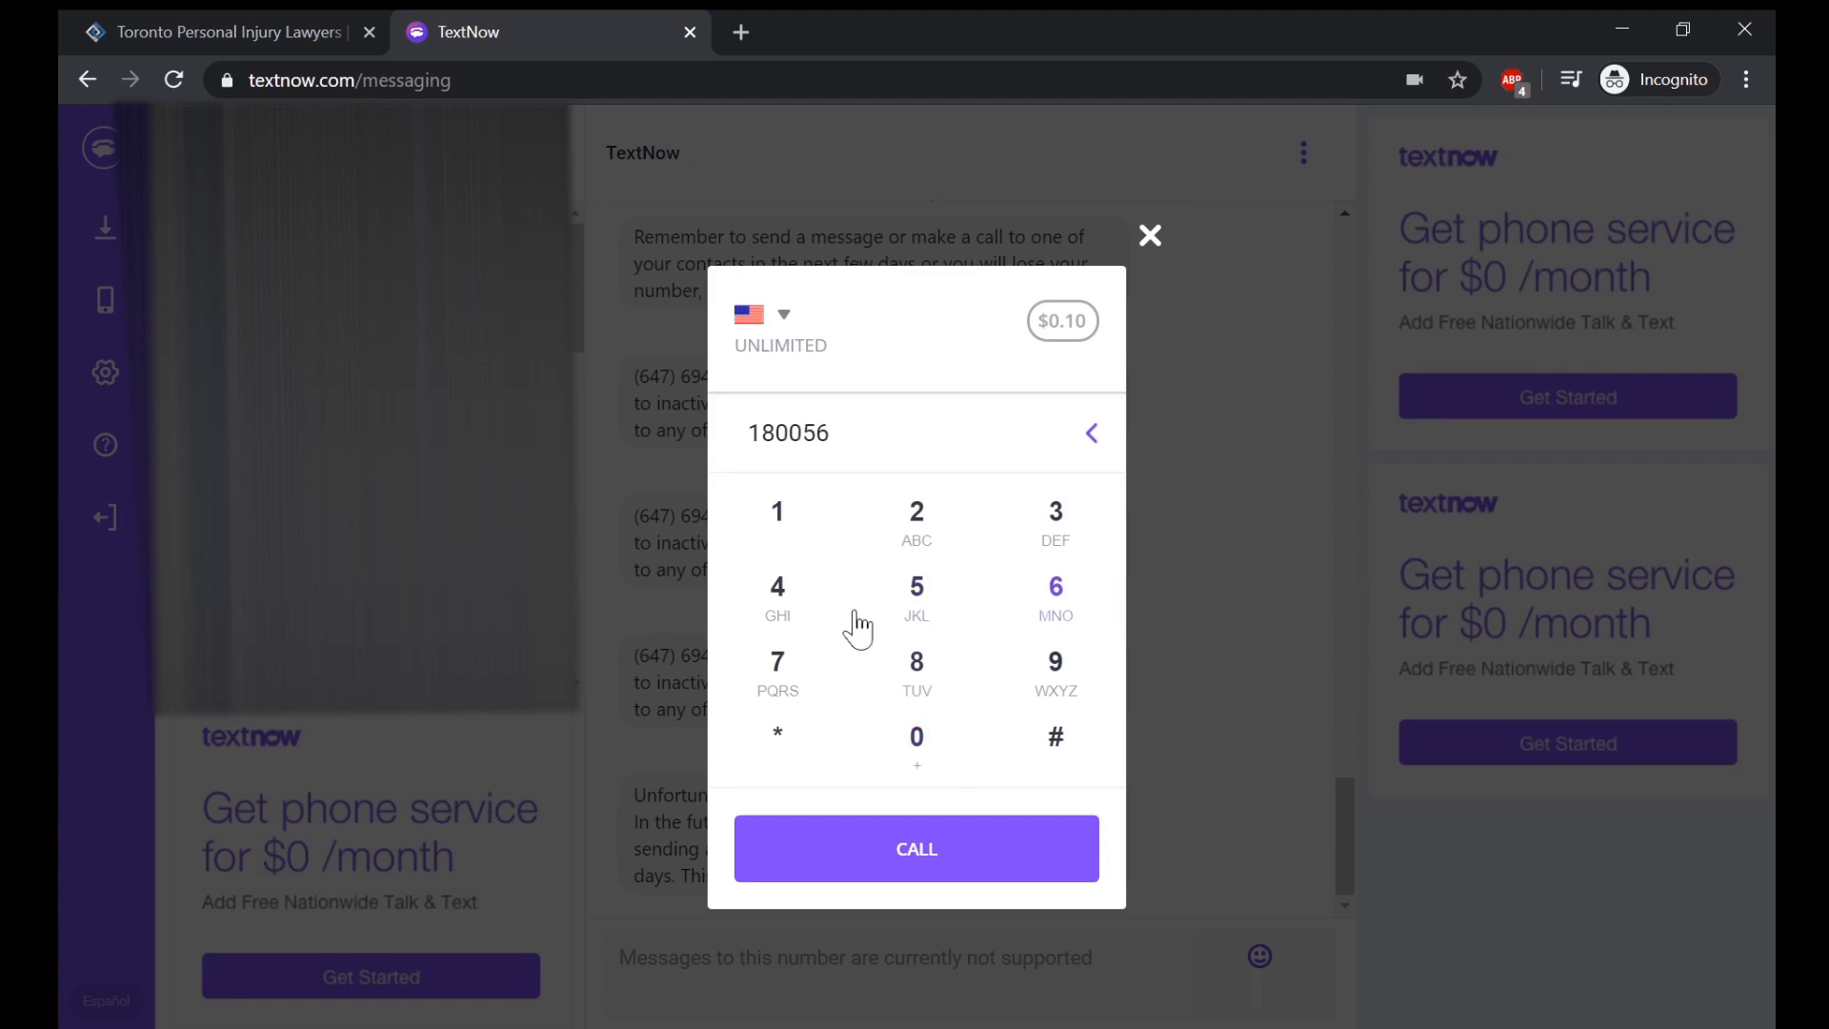
click(221, 33)
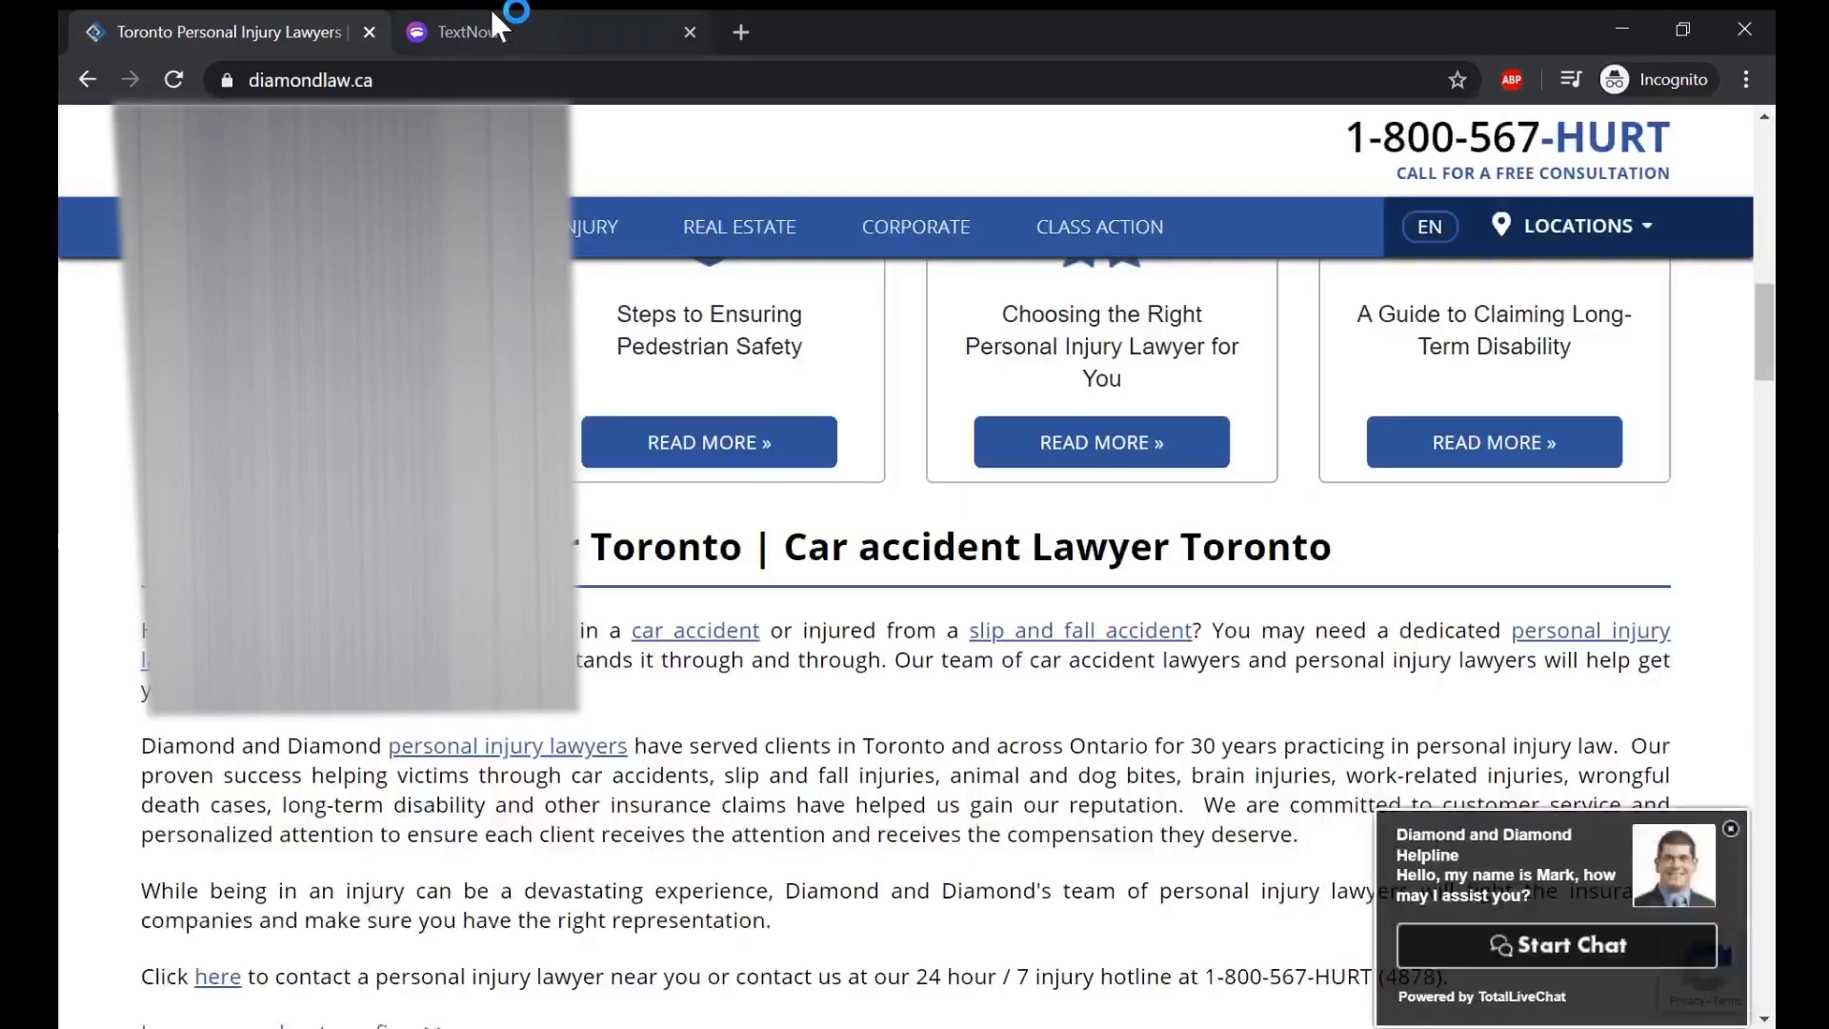
click(465, 32)
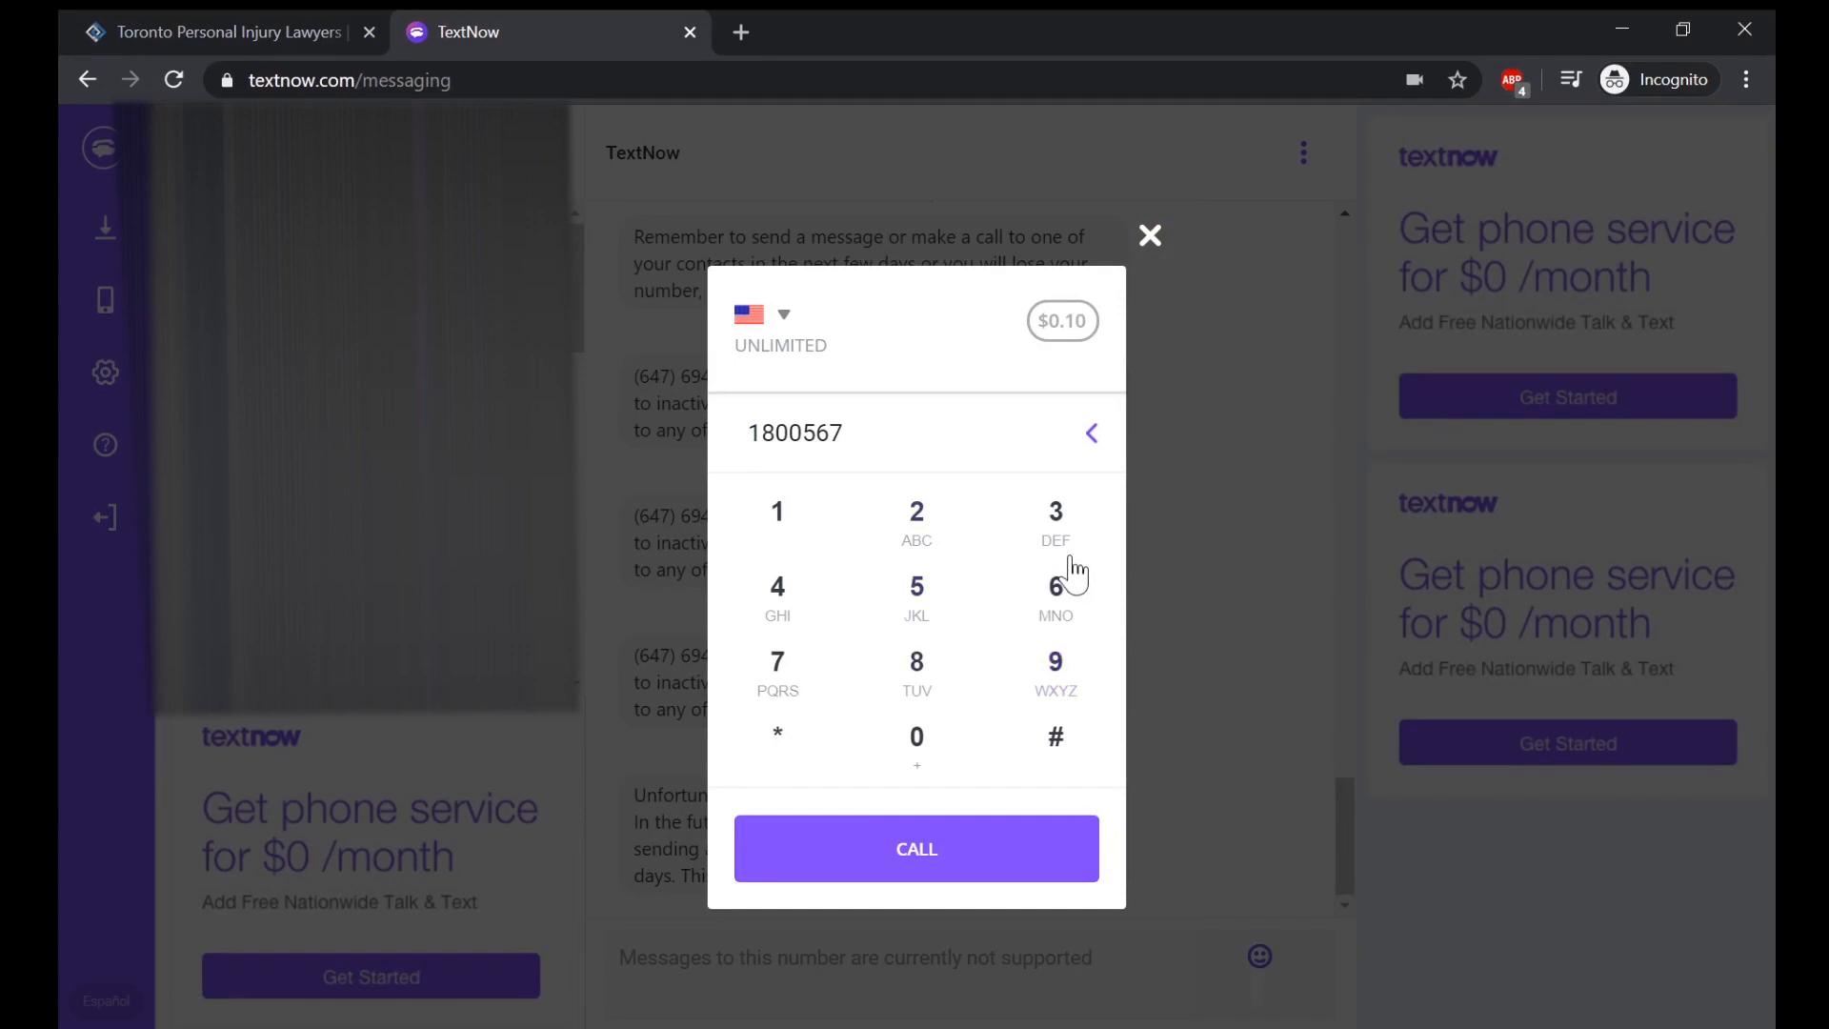
click(776, 585)
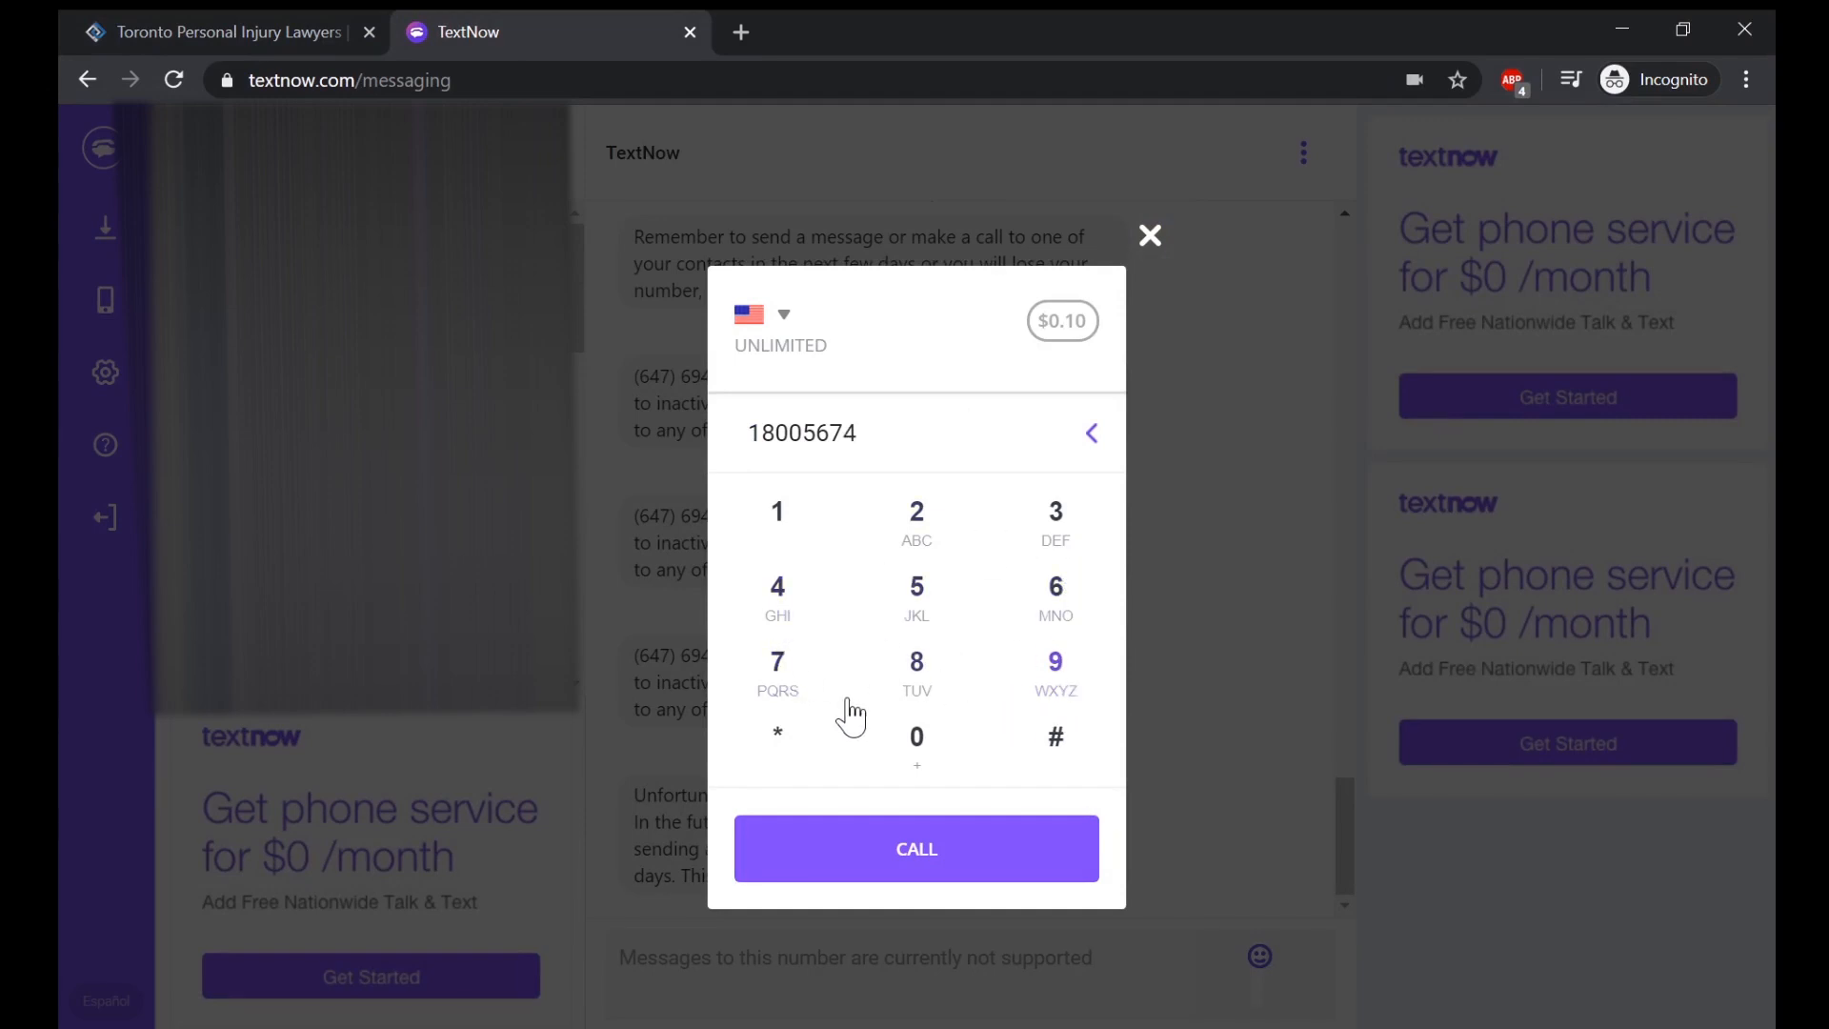
click(917, 661)
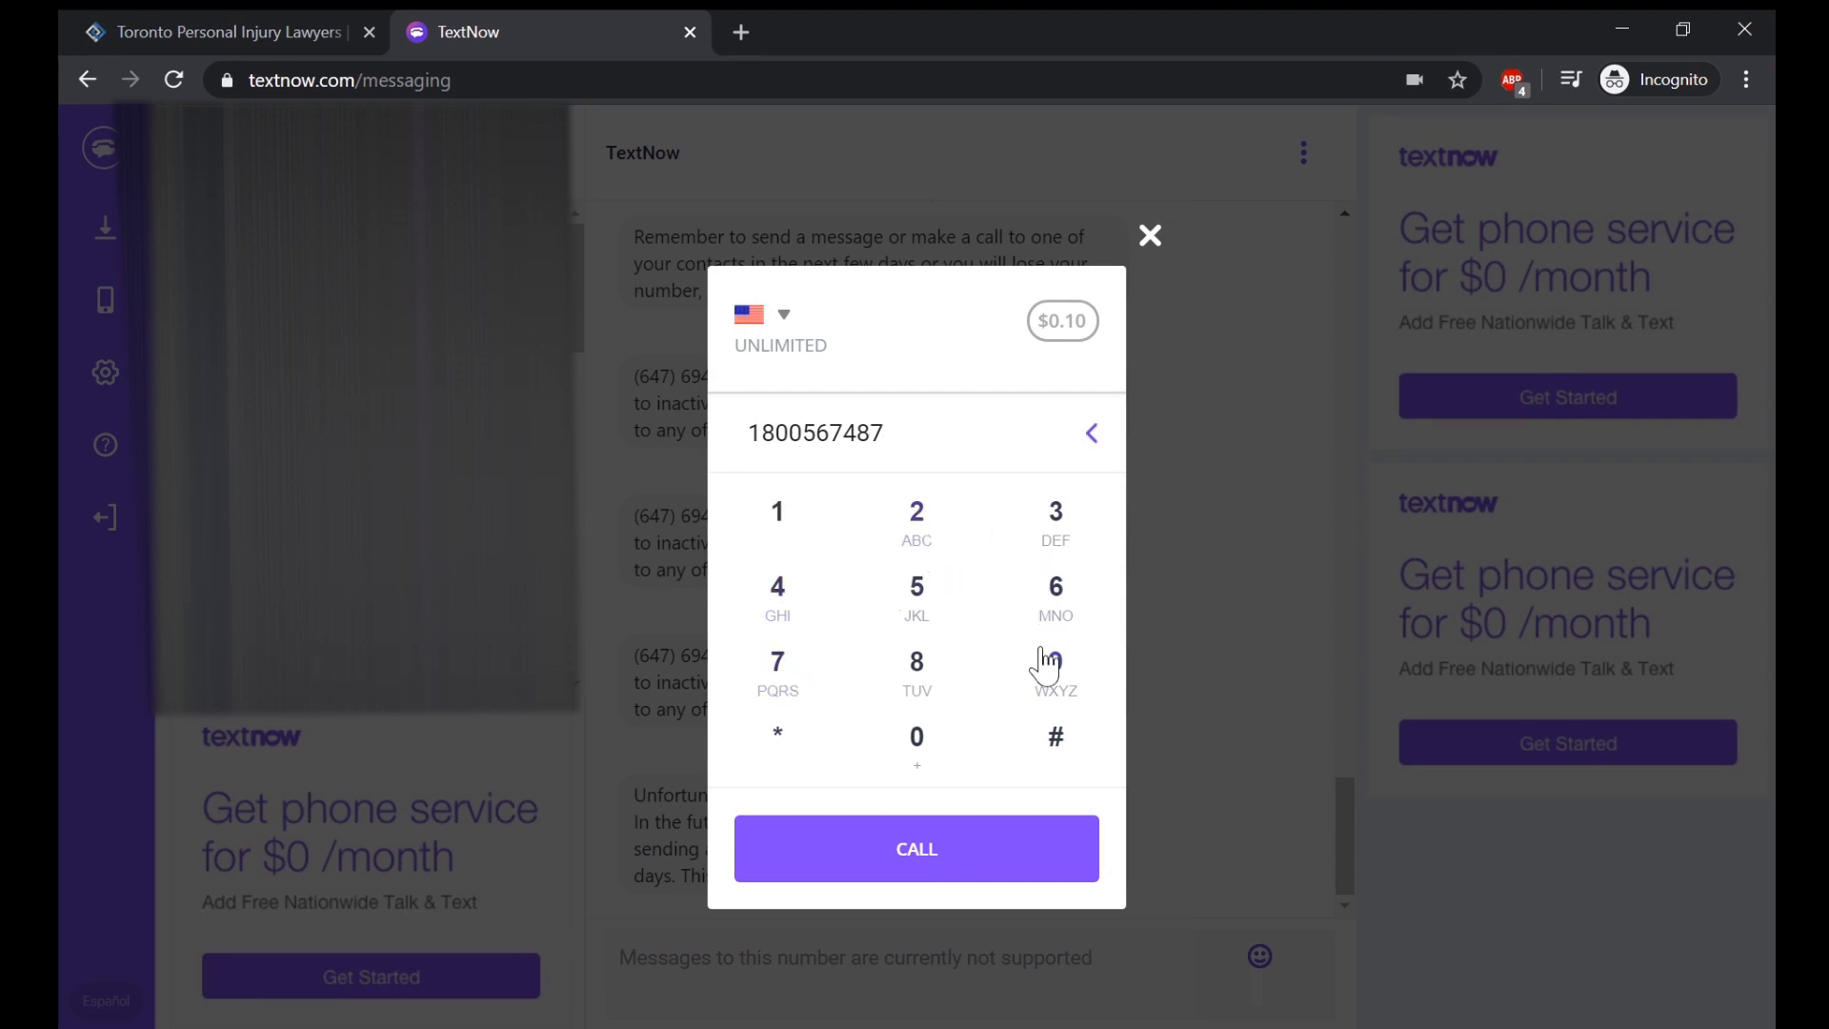
click(917, 661)
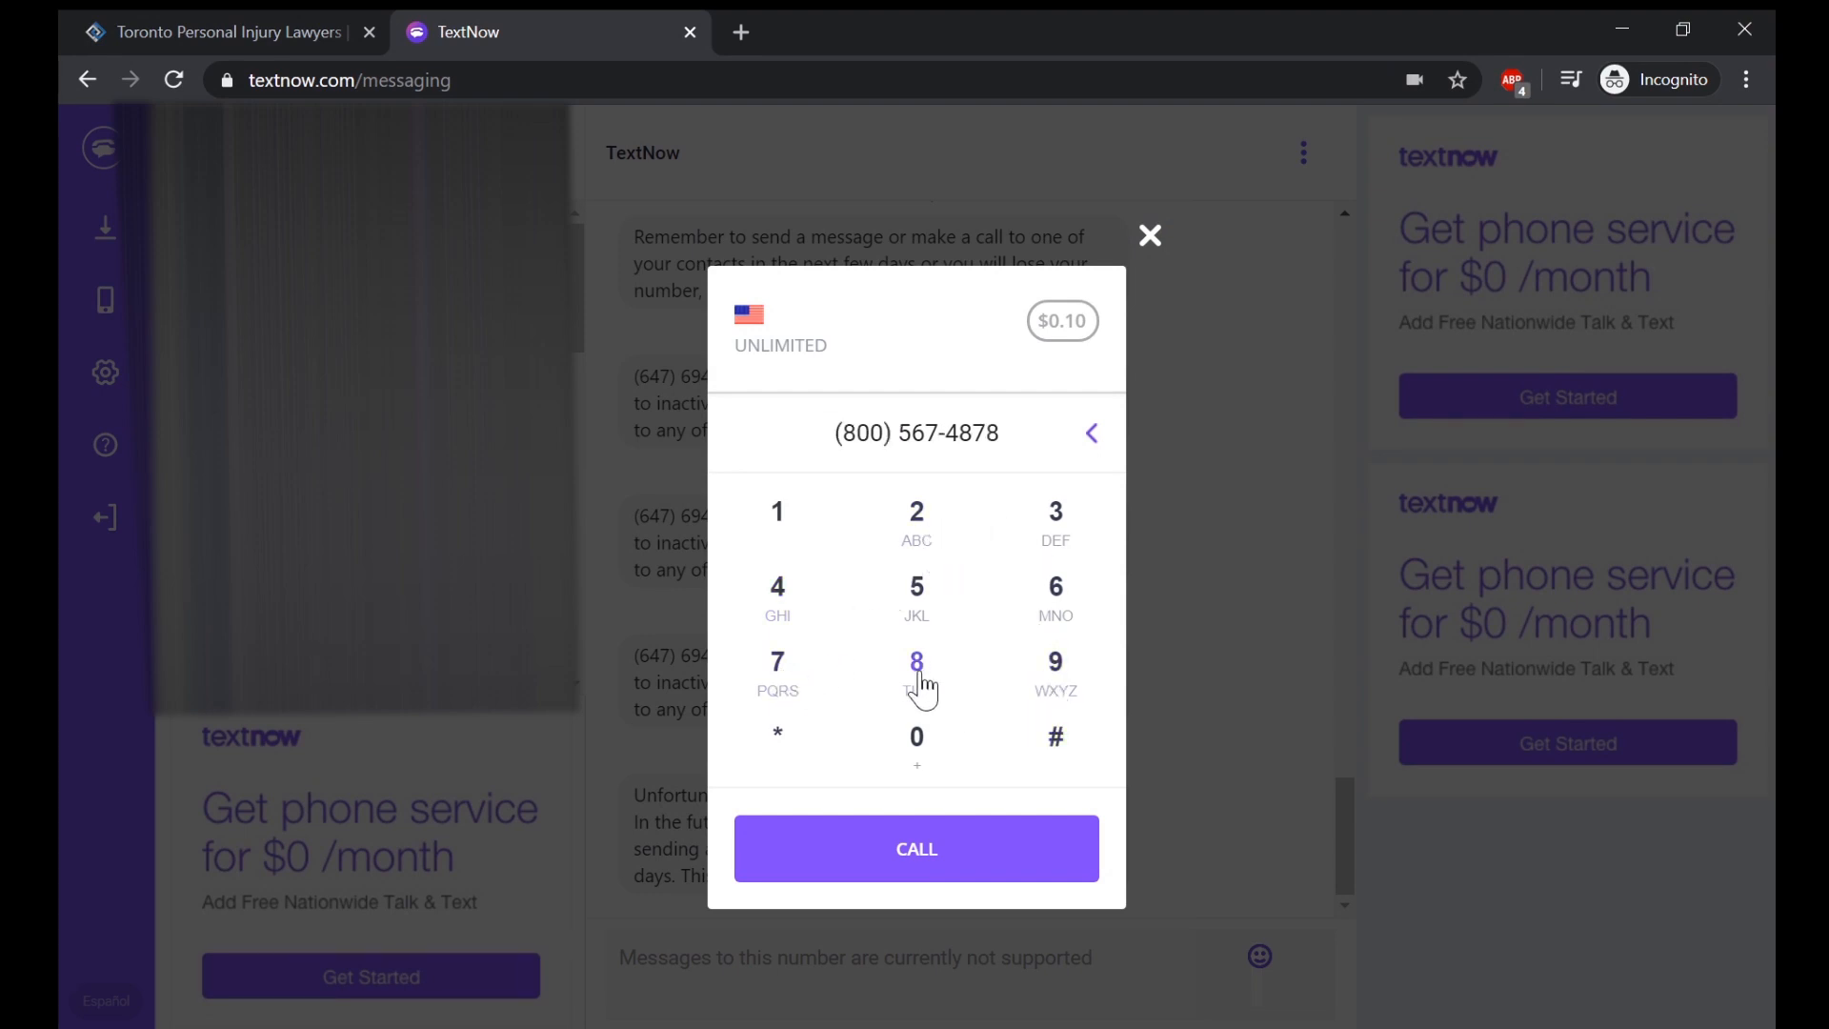
mouse_move(917, 848)
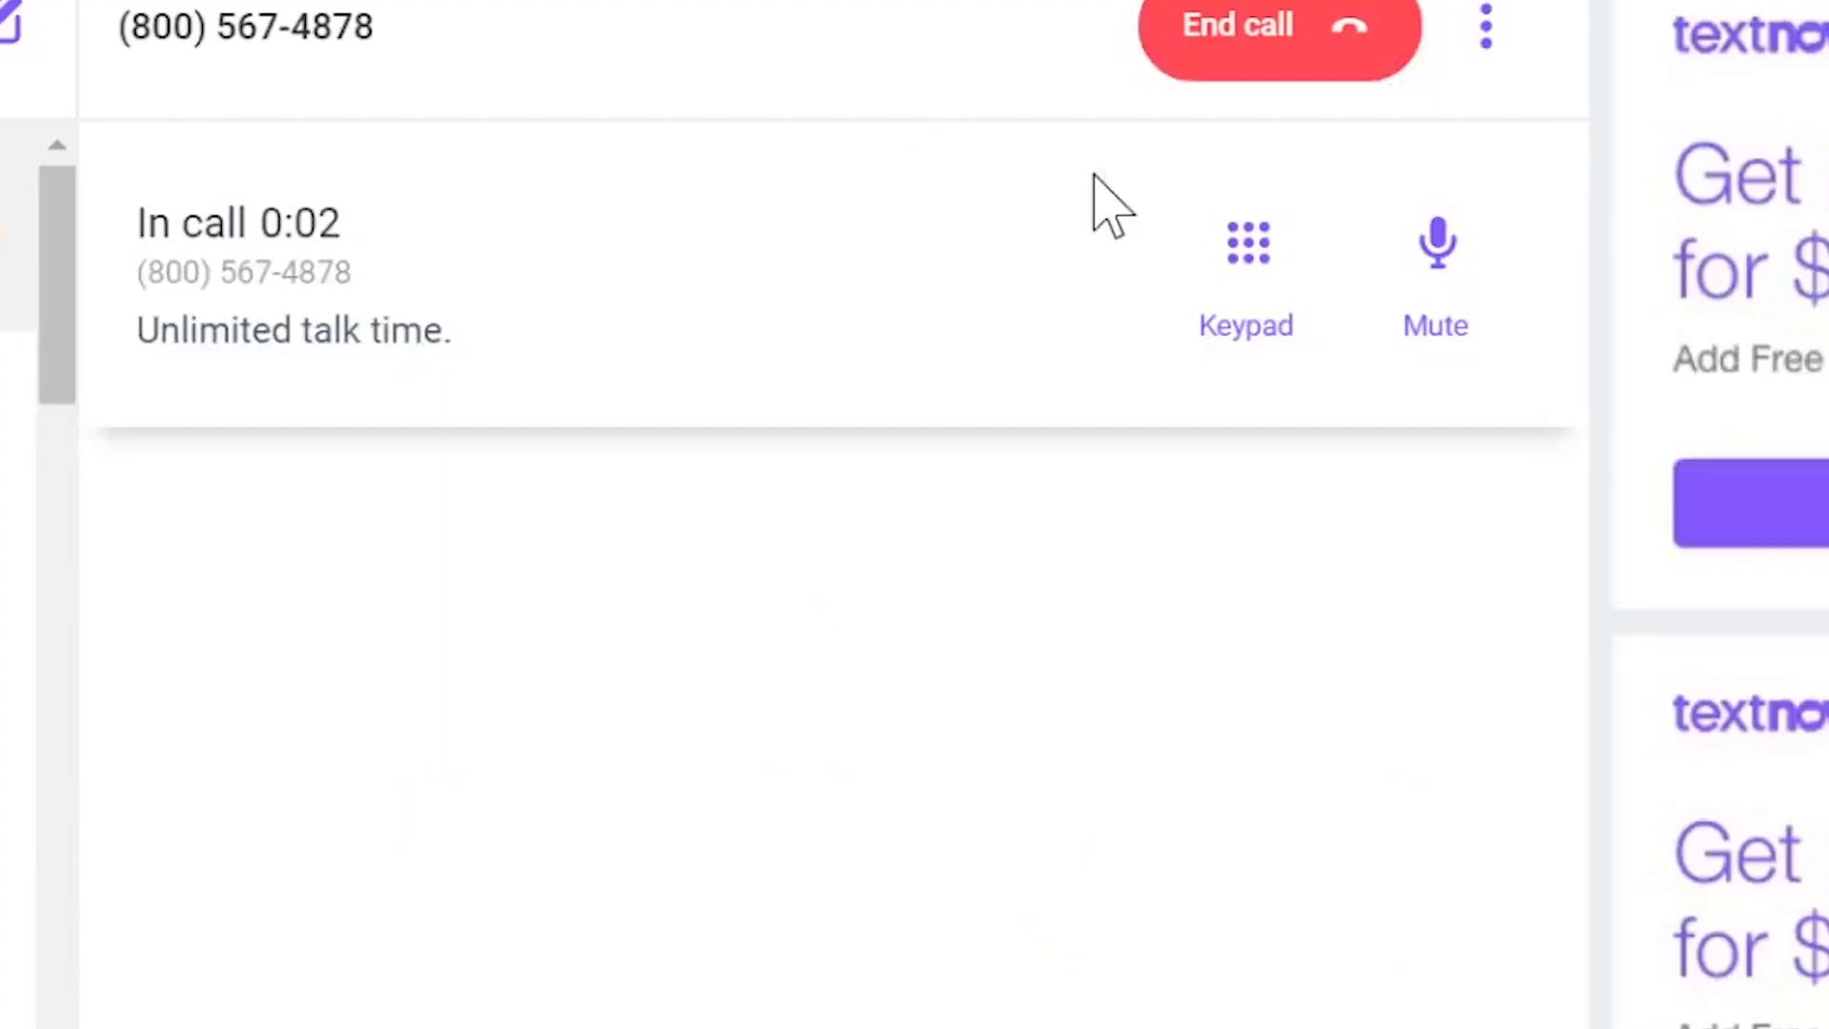
mouse_move(1286, 471)
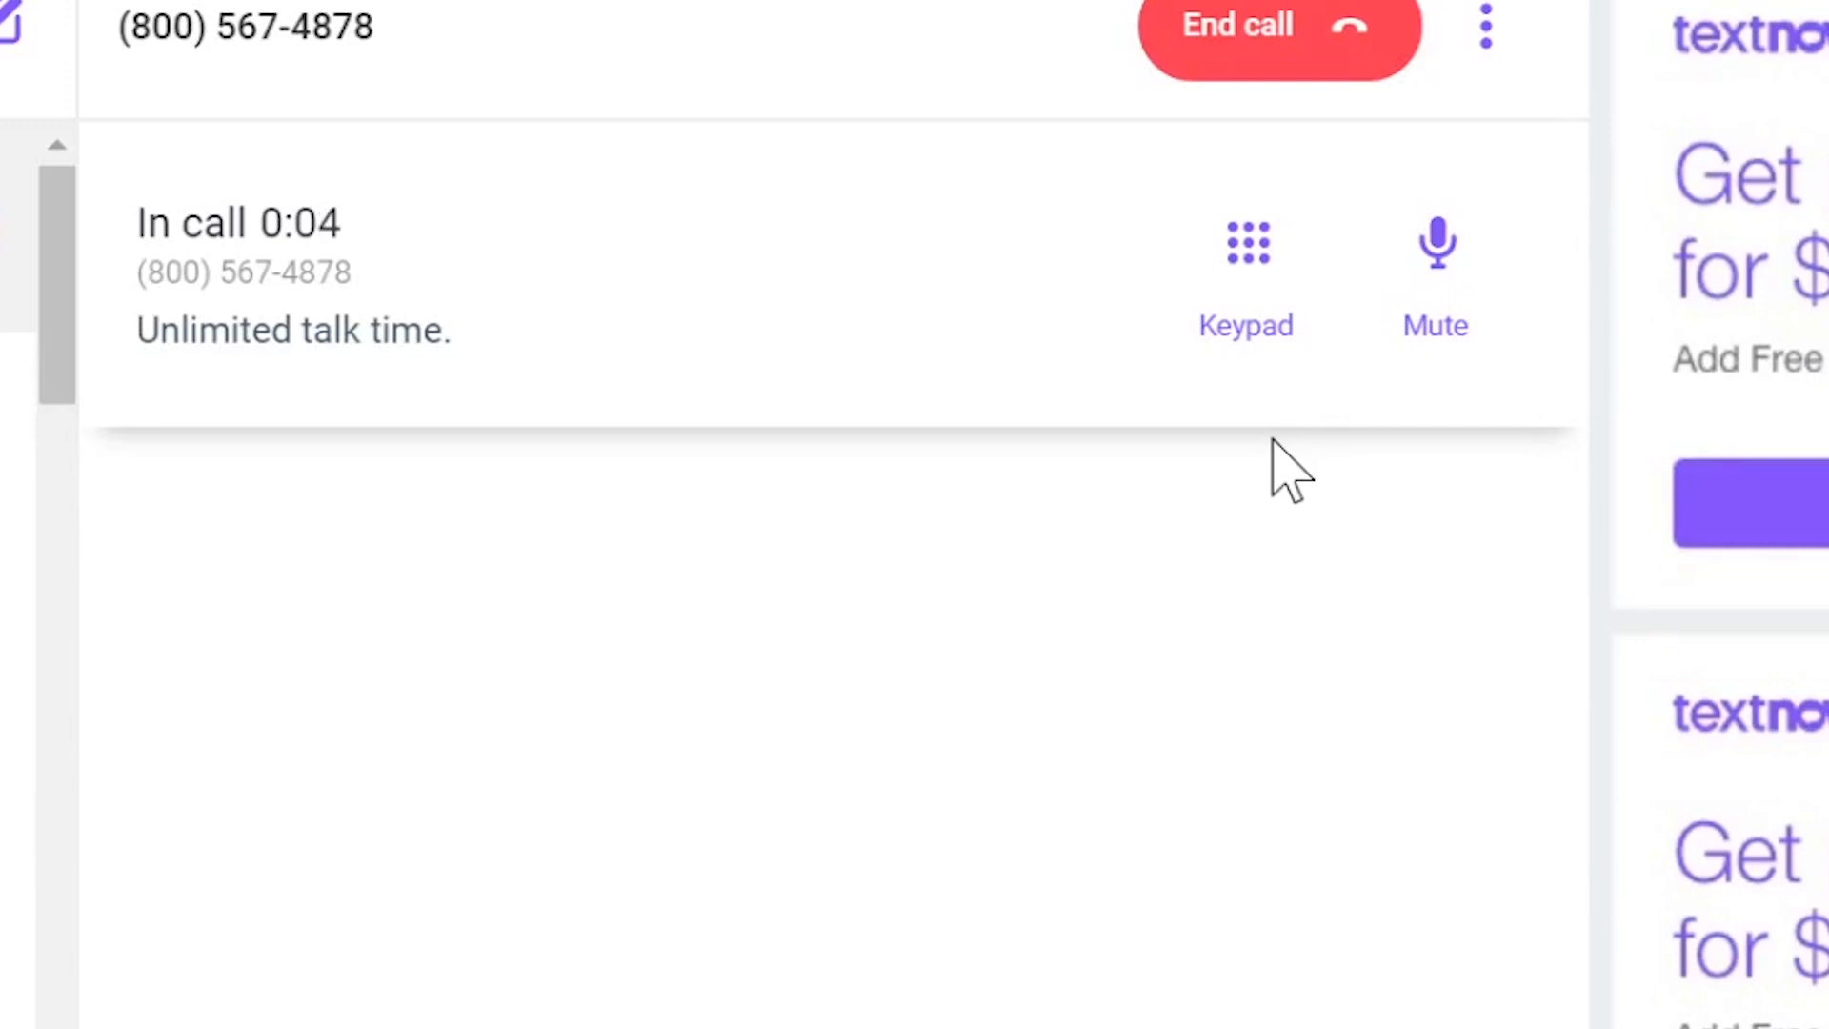
mouse_move(1347, 17)
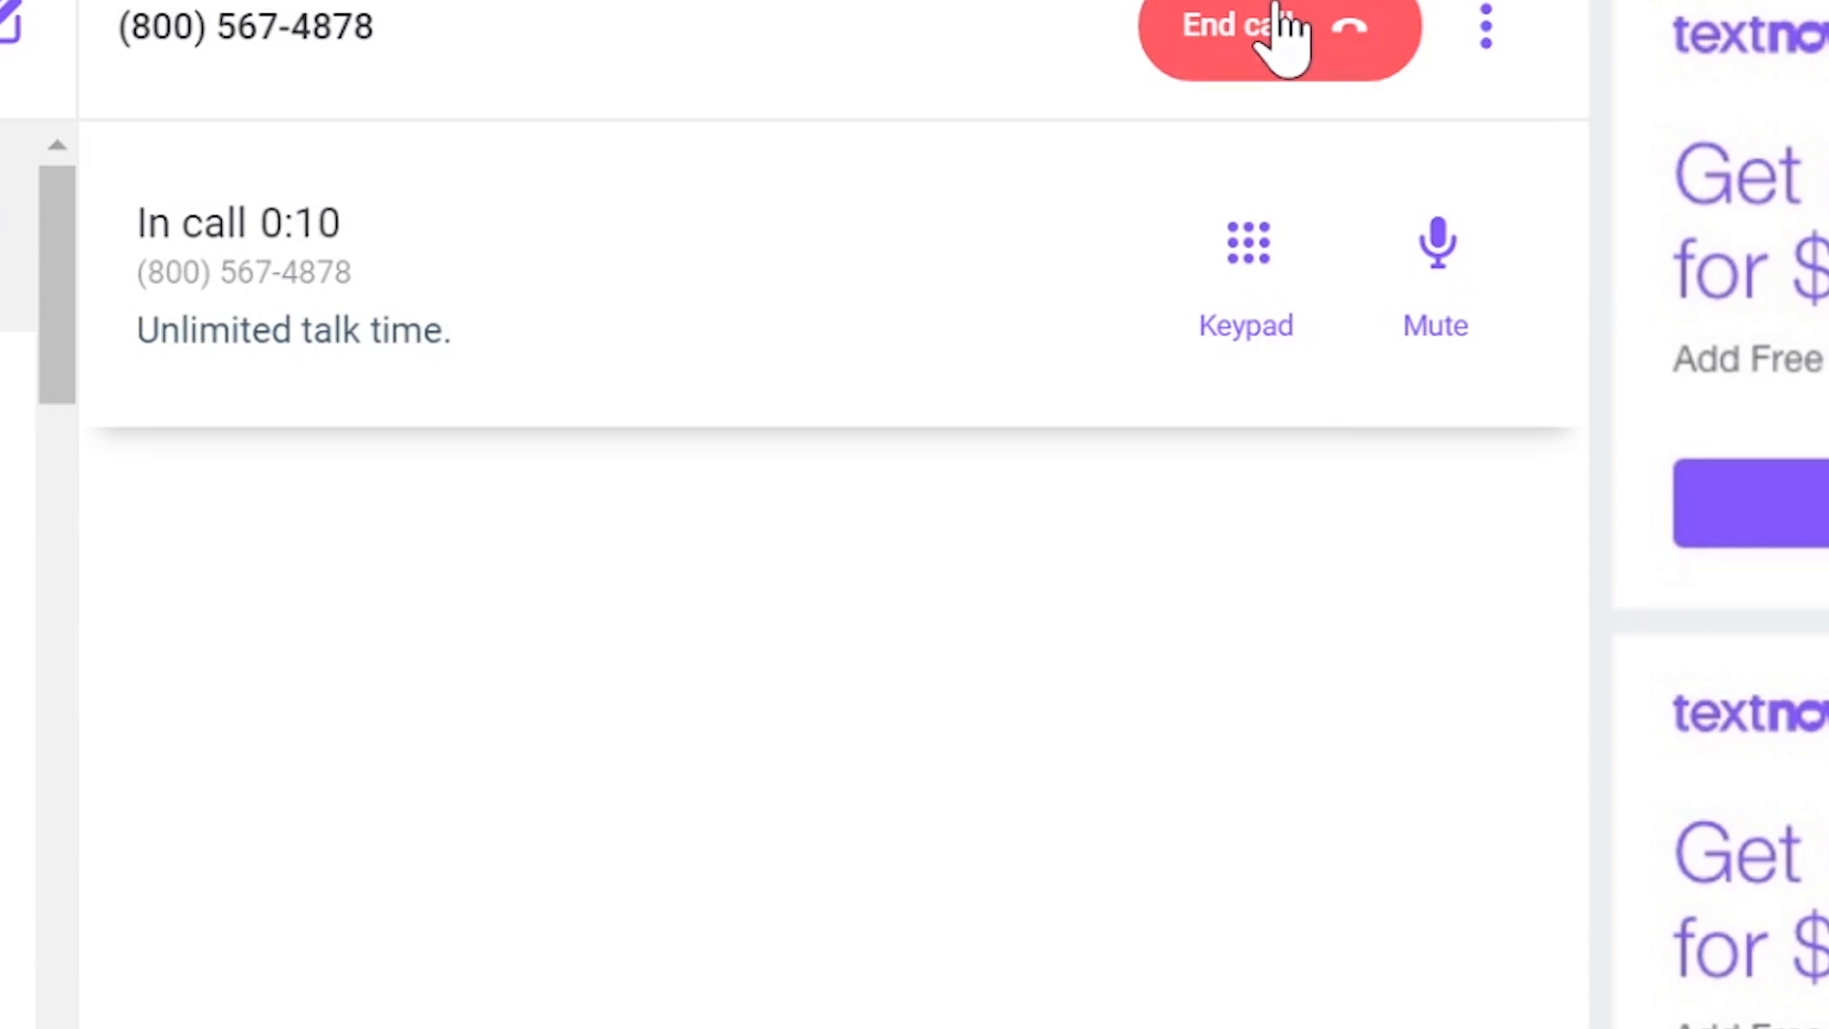
mouse_move(1280, 71)
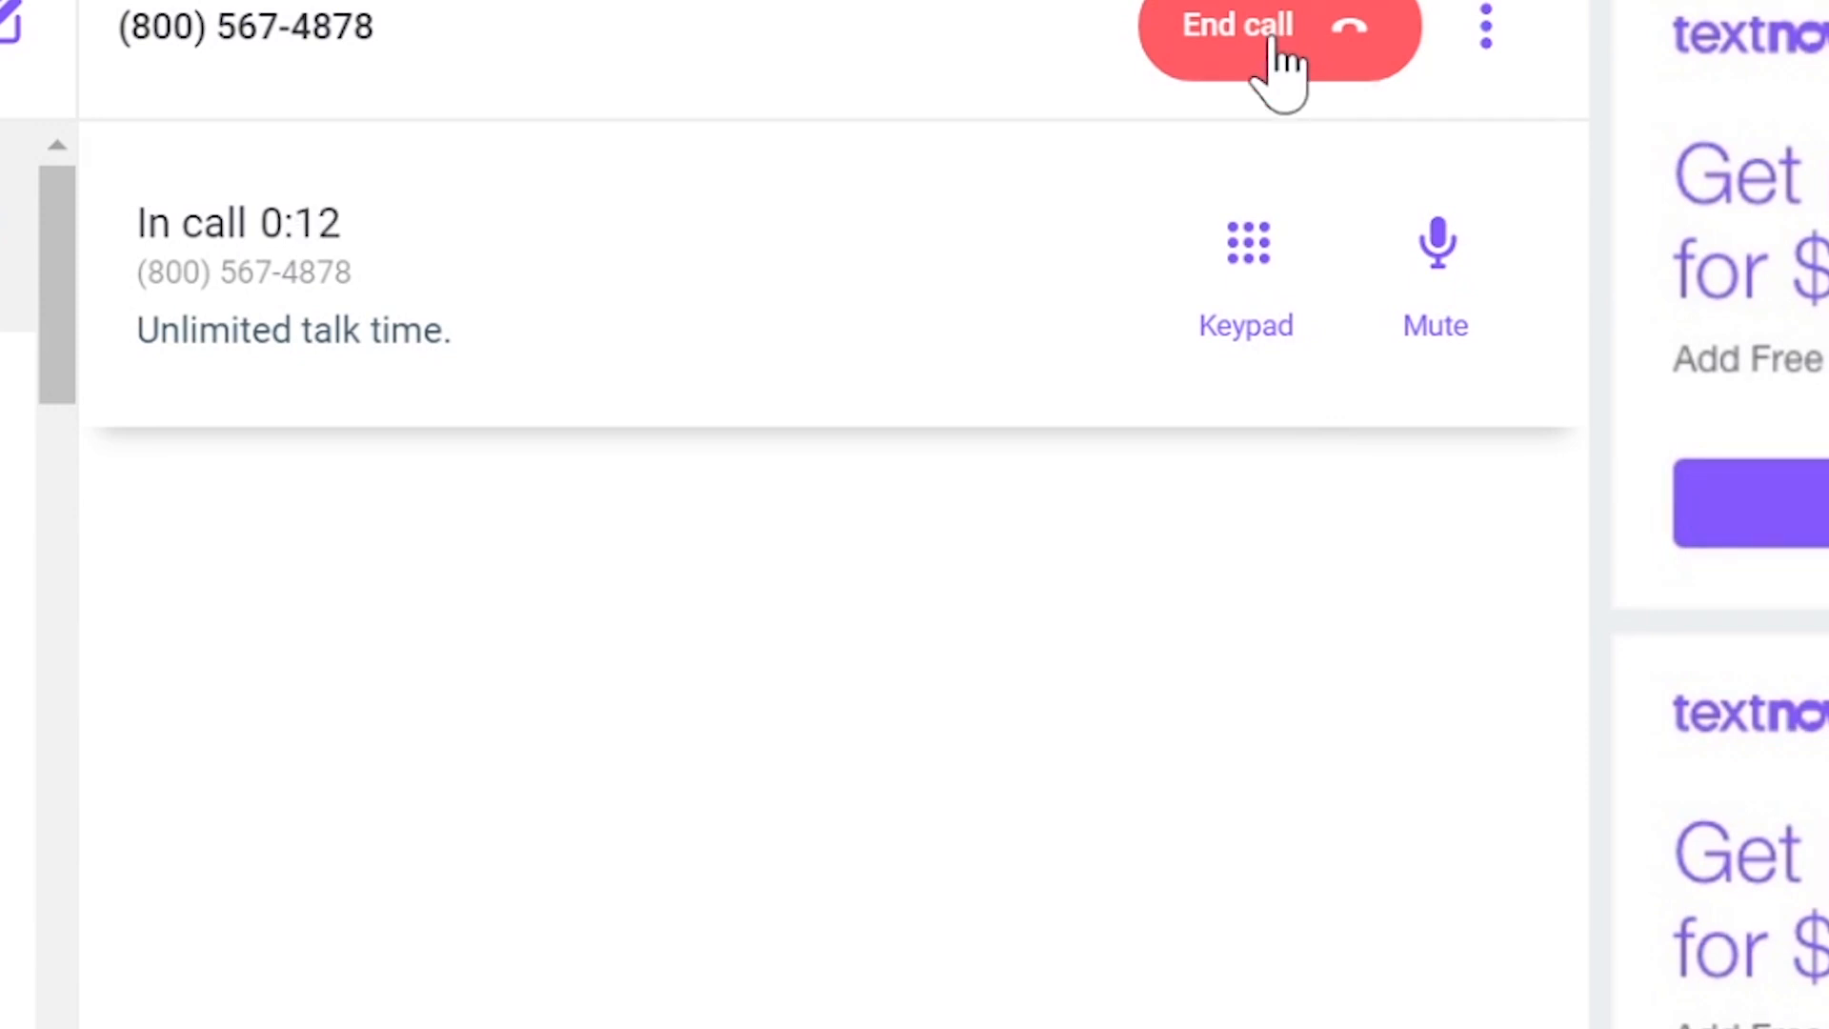
click(1244, 244)
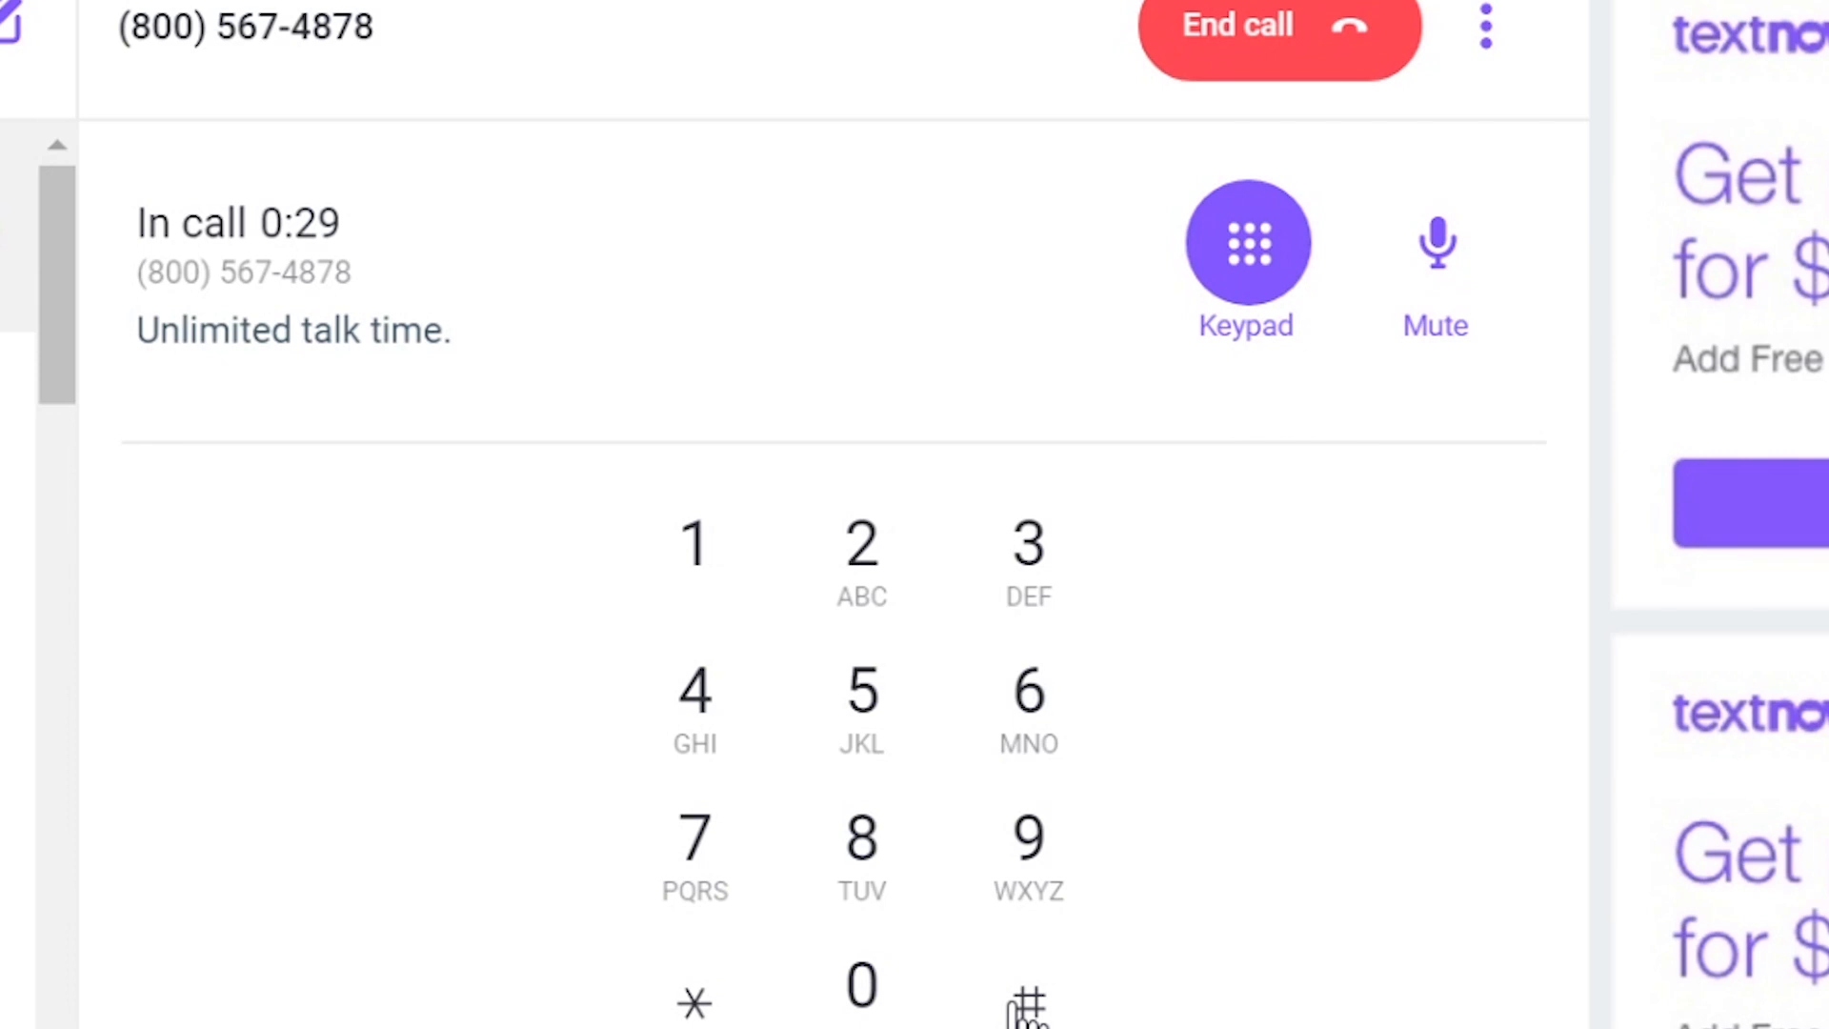
mouse_move(1154, 711)
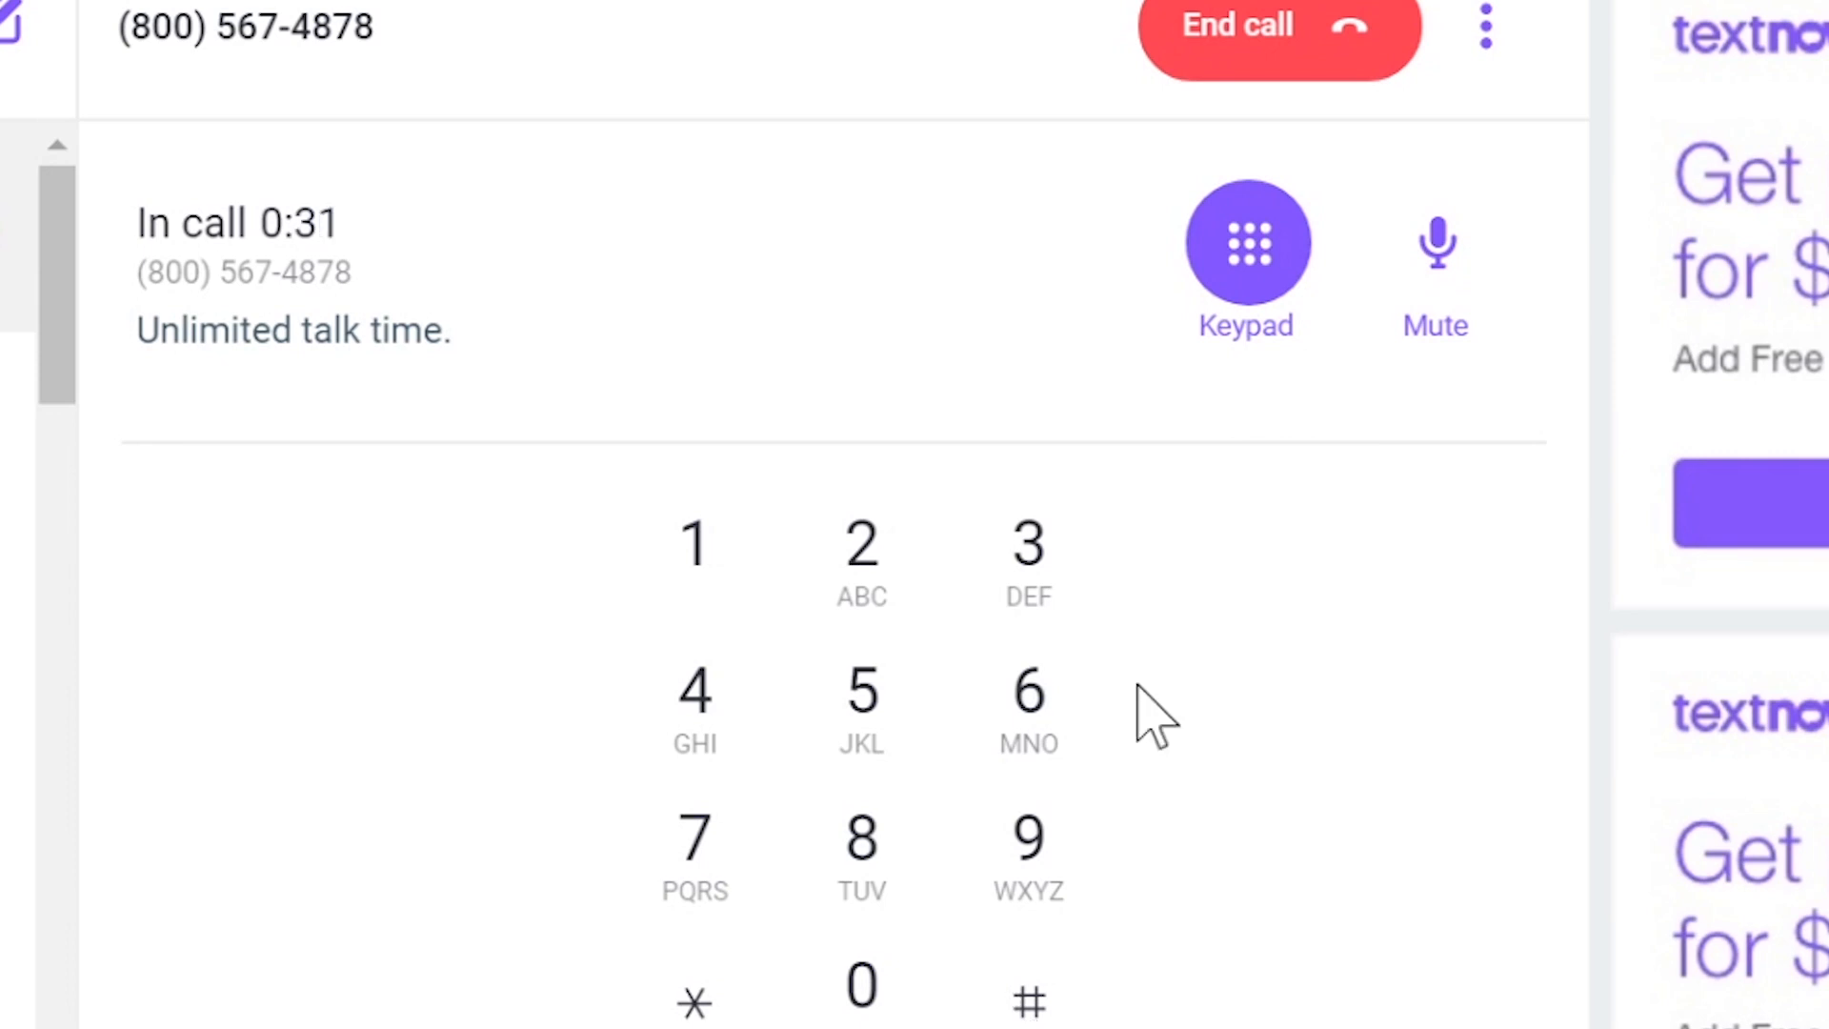
mouse_move(1307, 28)
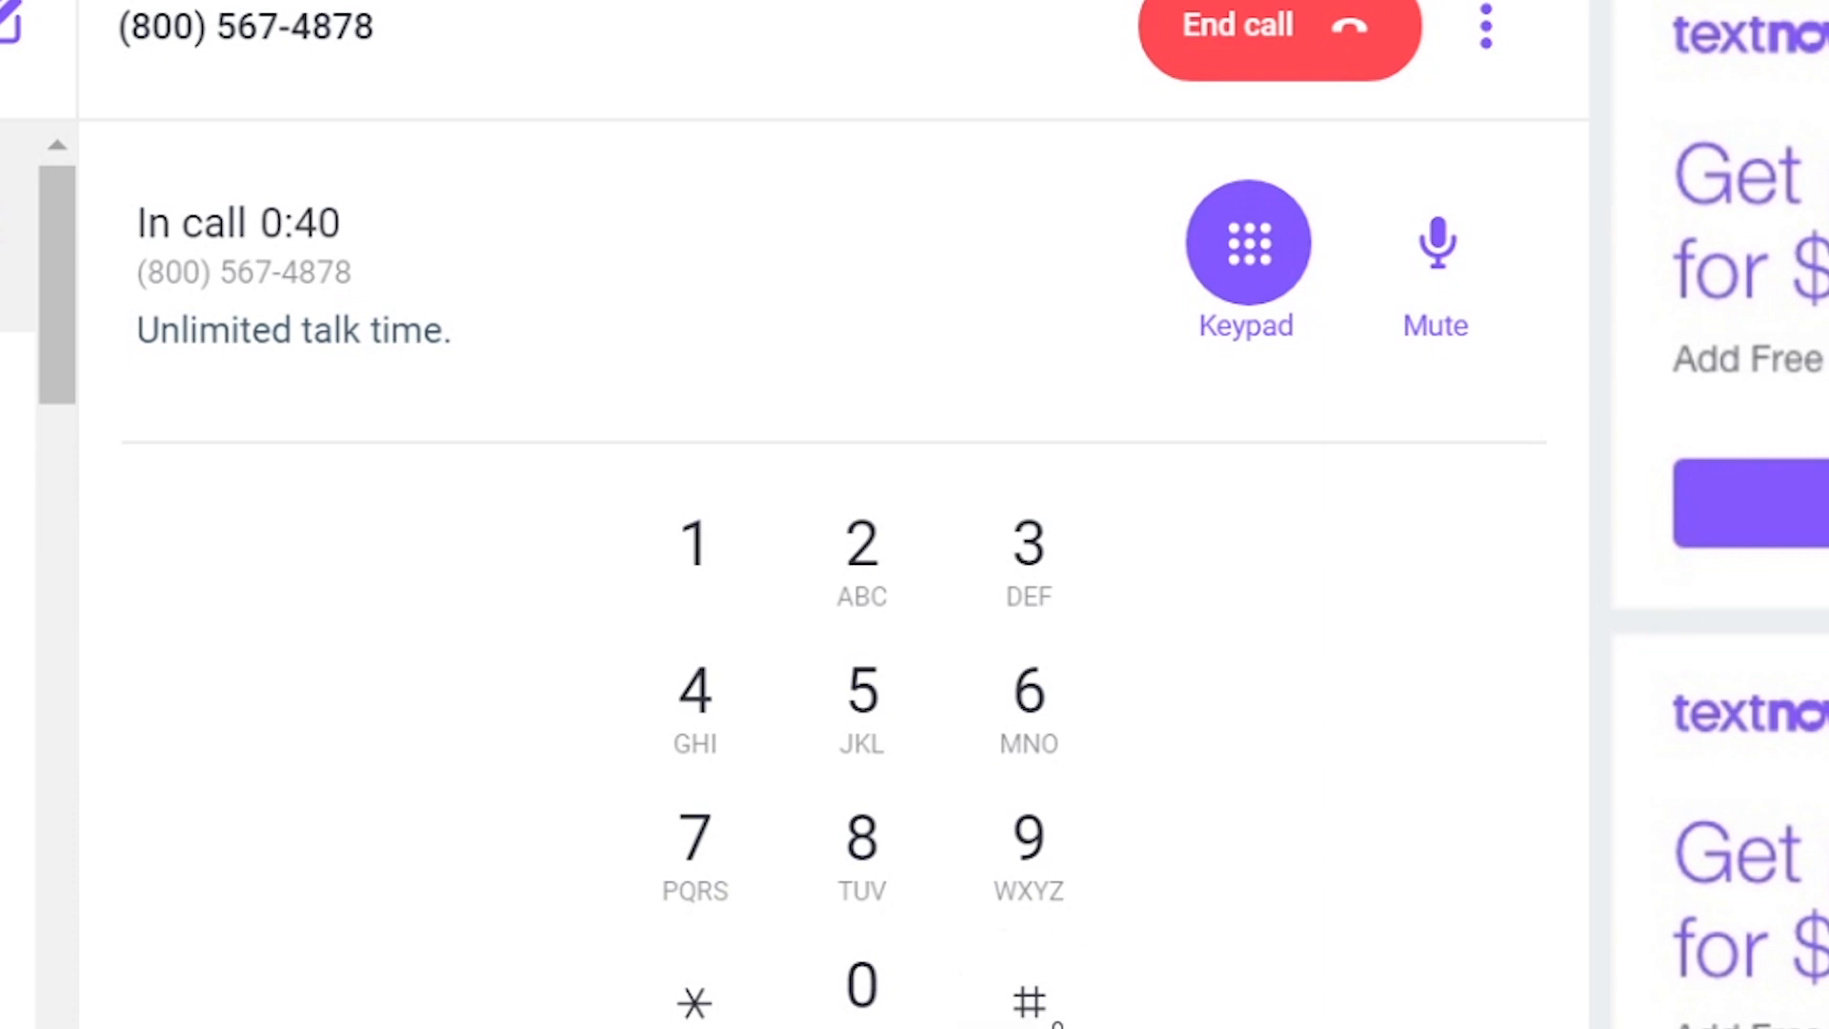
mouse_move(1342, 53)
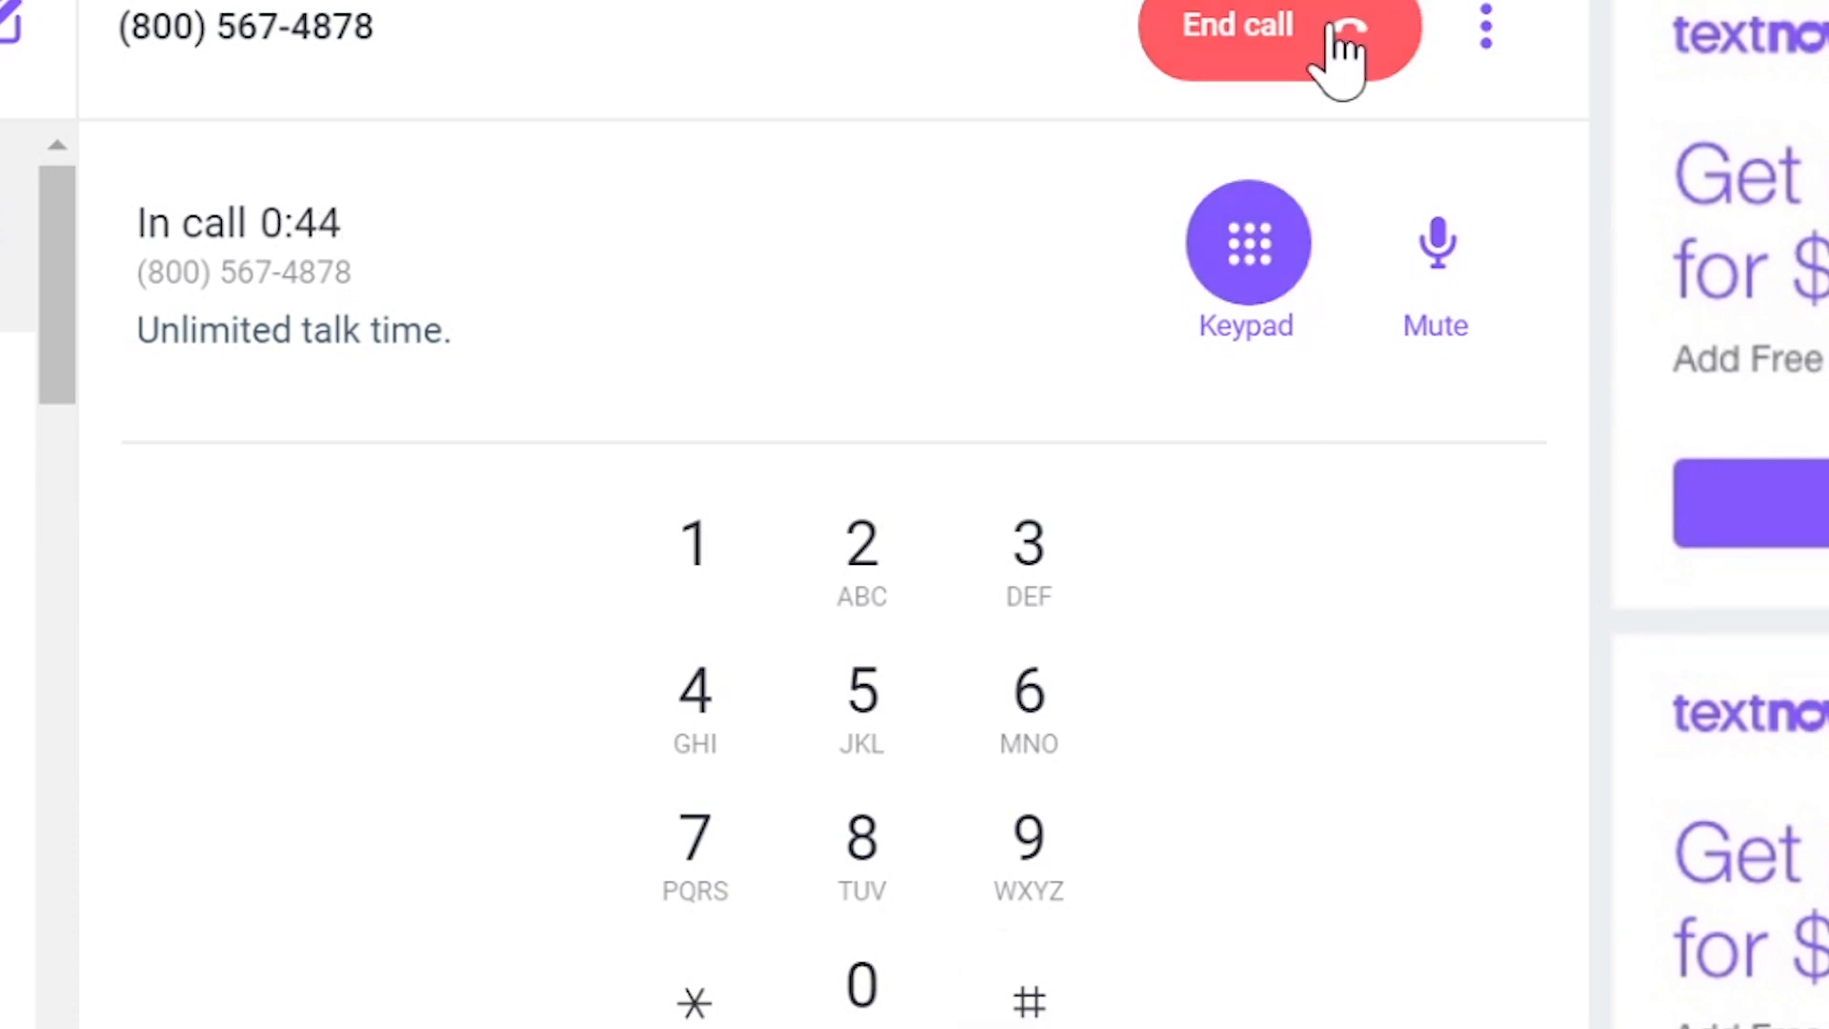
mouse_move(1027, 996)
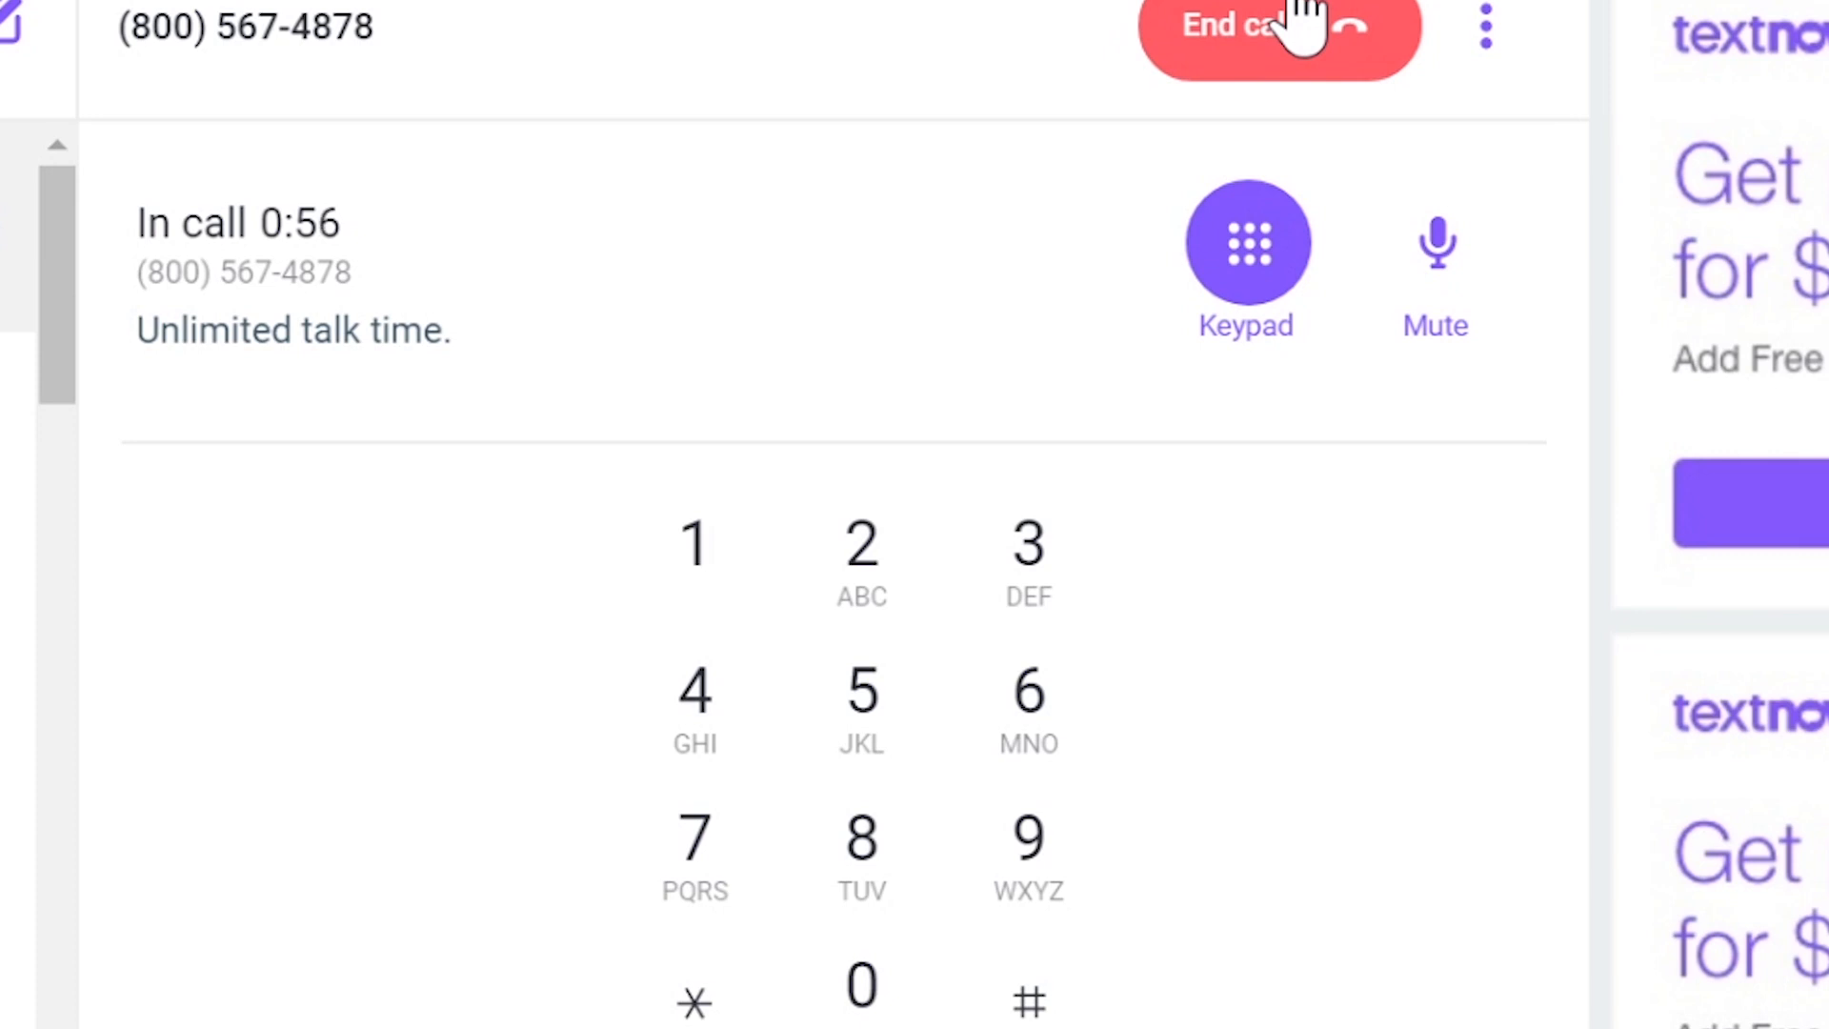
- End the call and rate its quality one star
click(1236, 25)
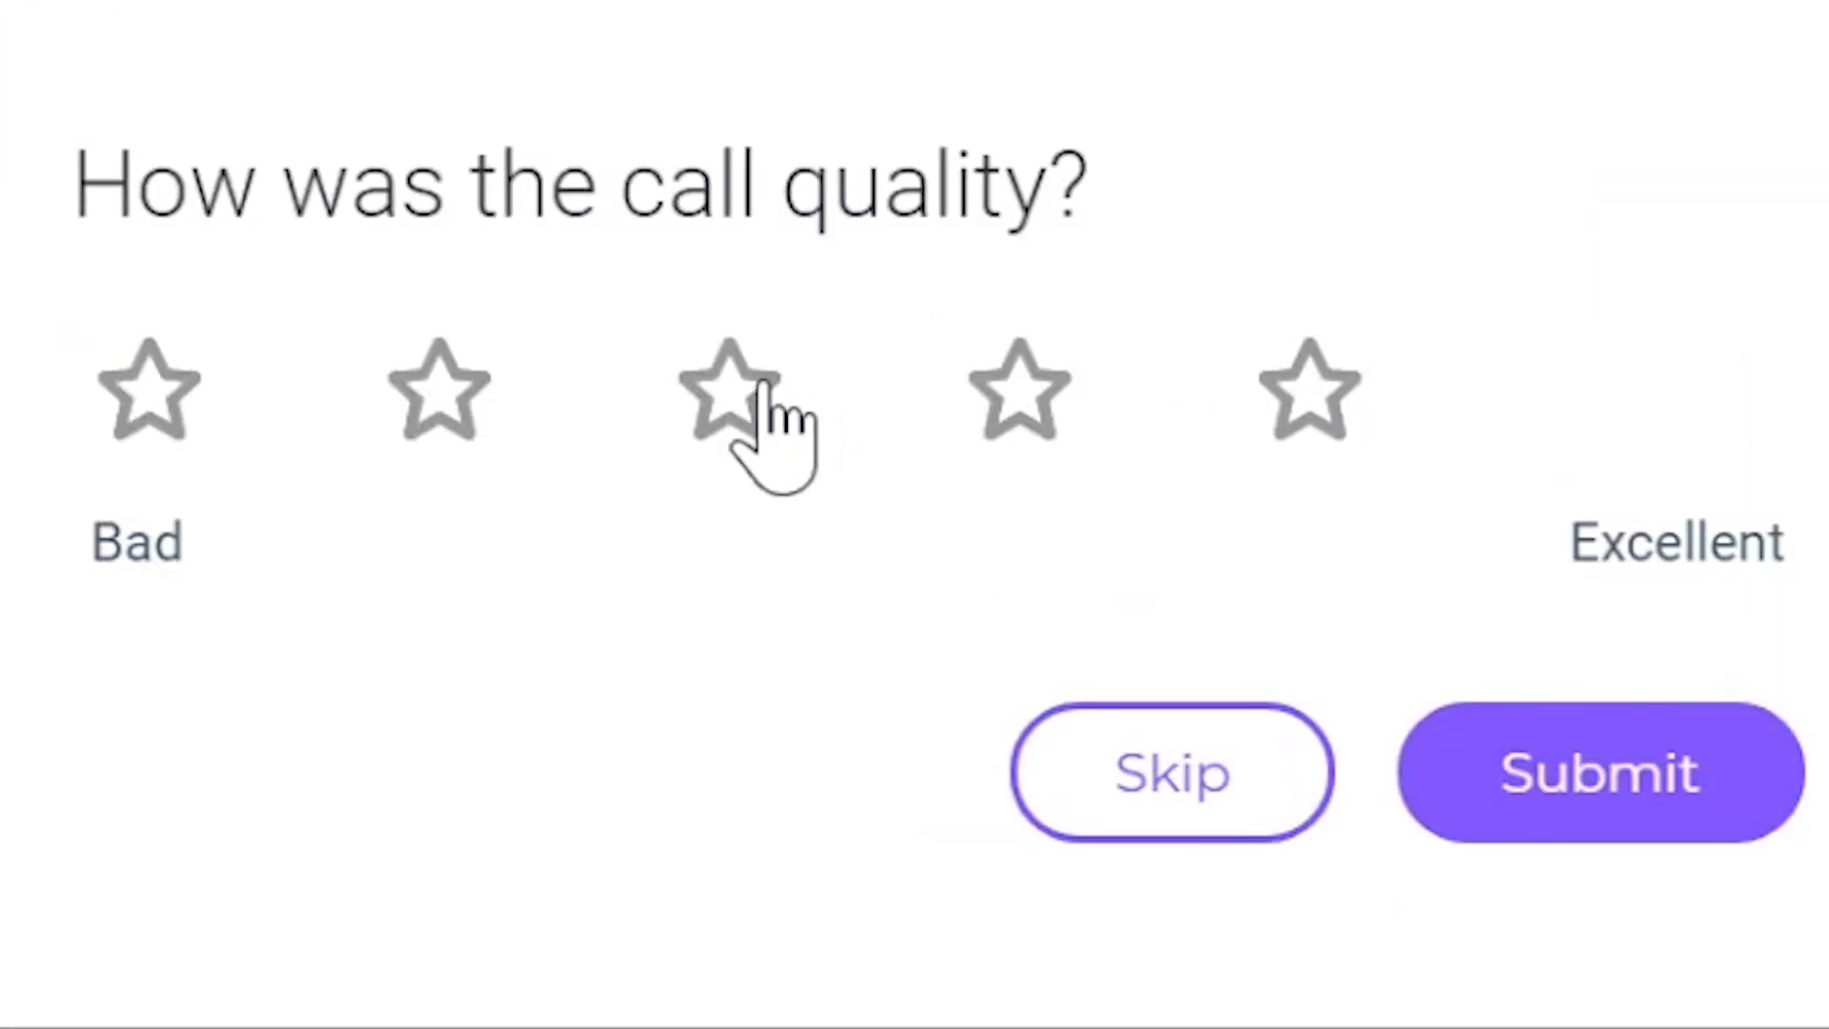
click(148, 386)
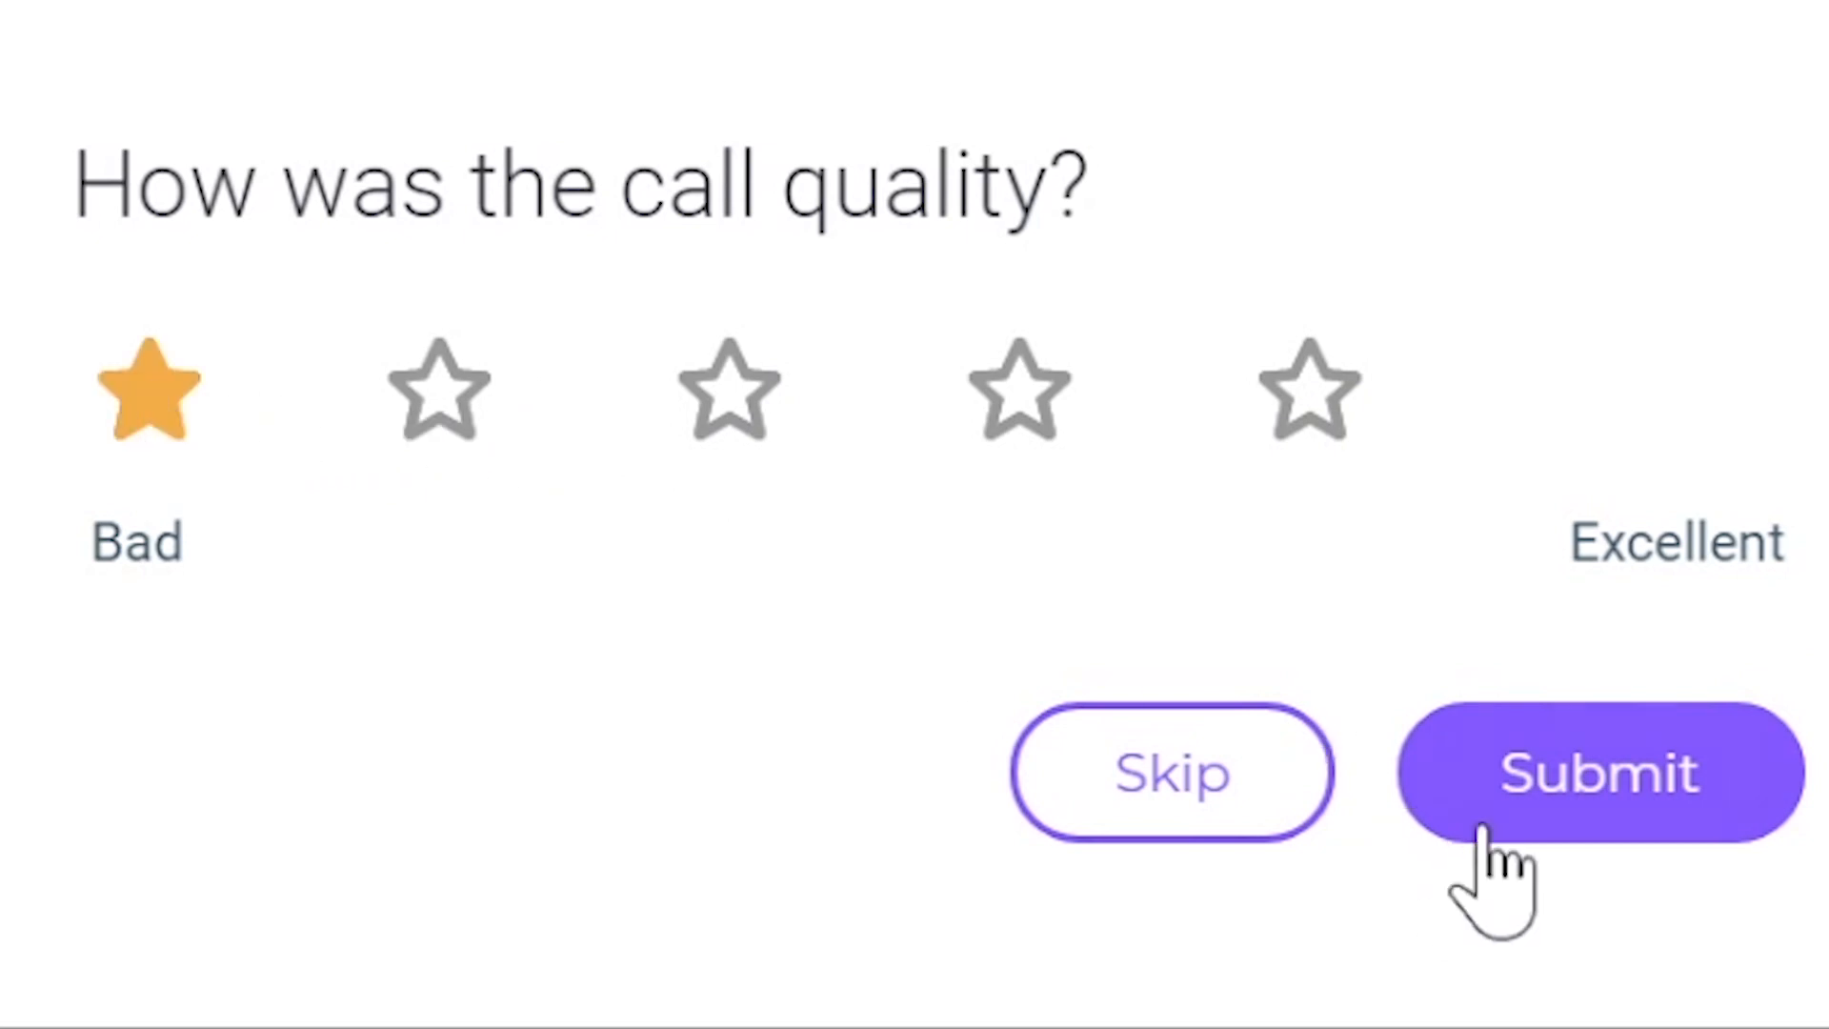